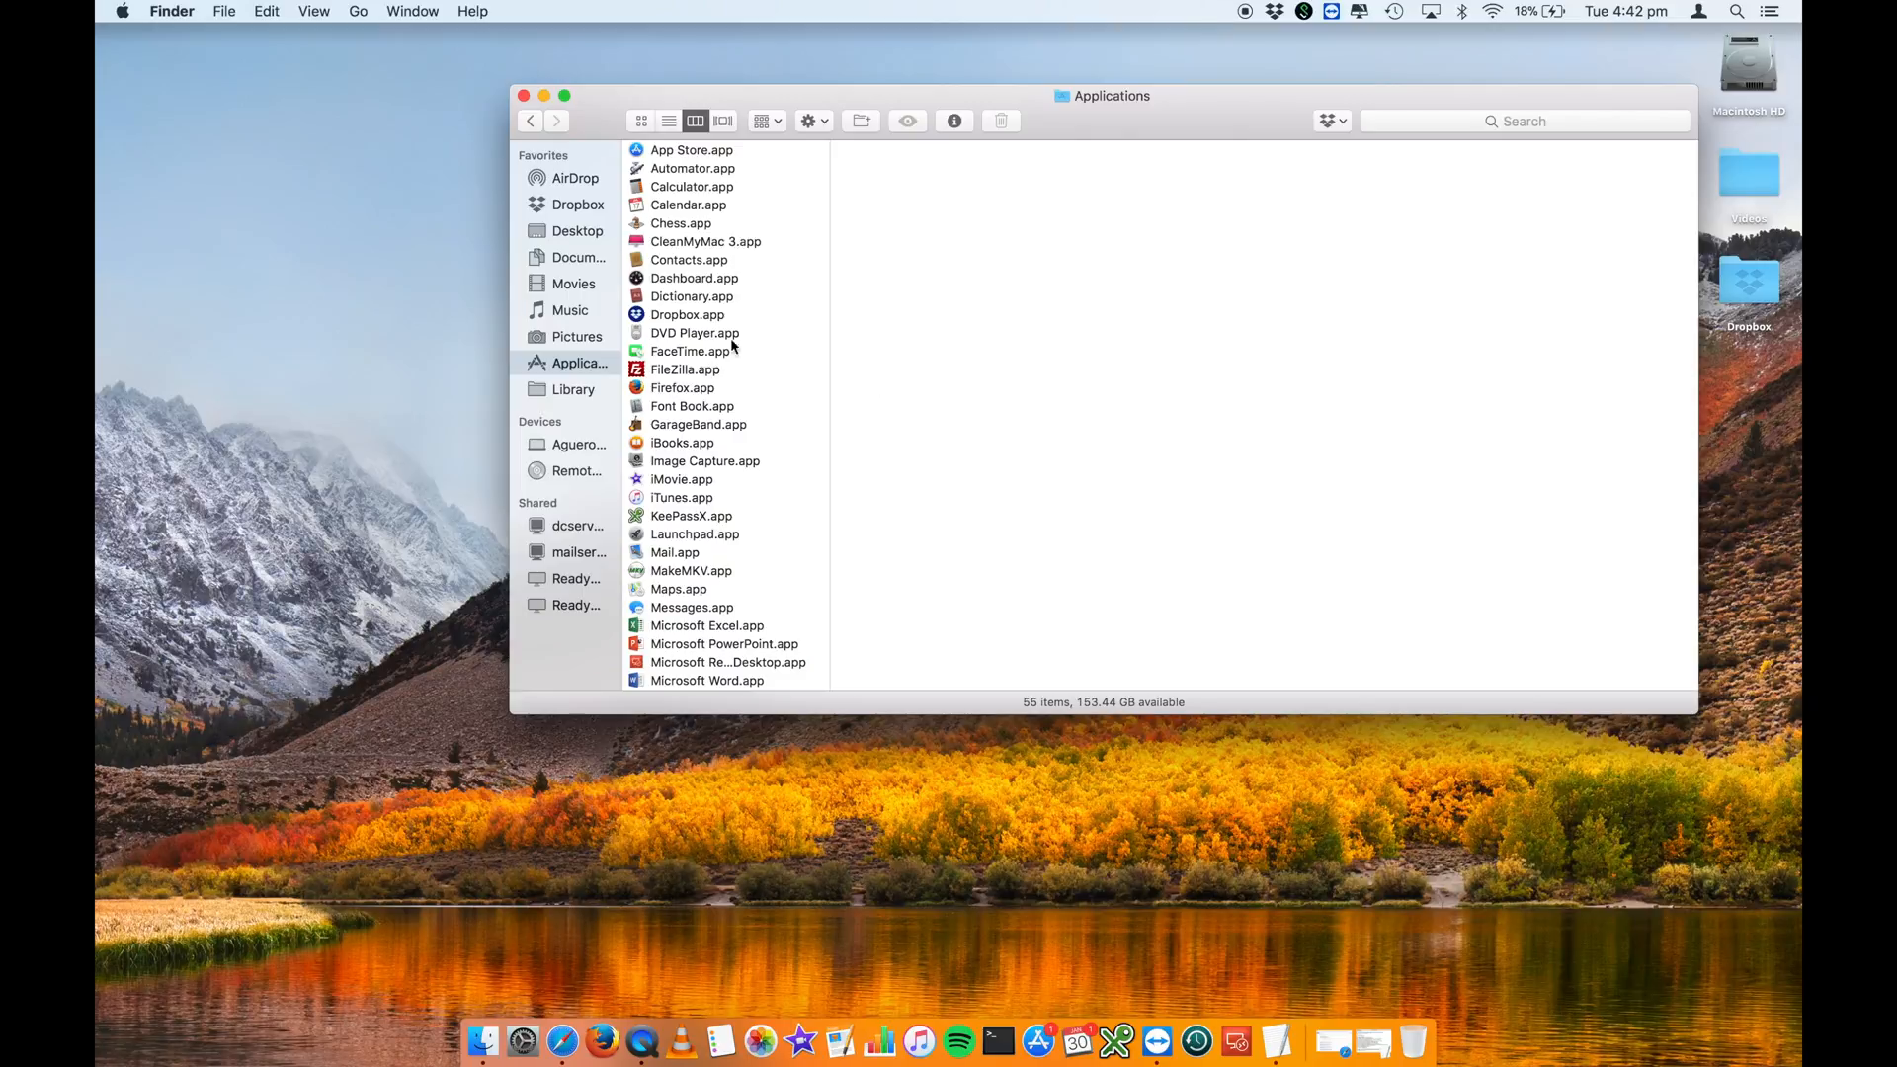
mouse_move(703, 486)
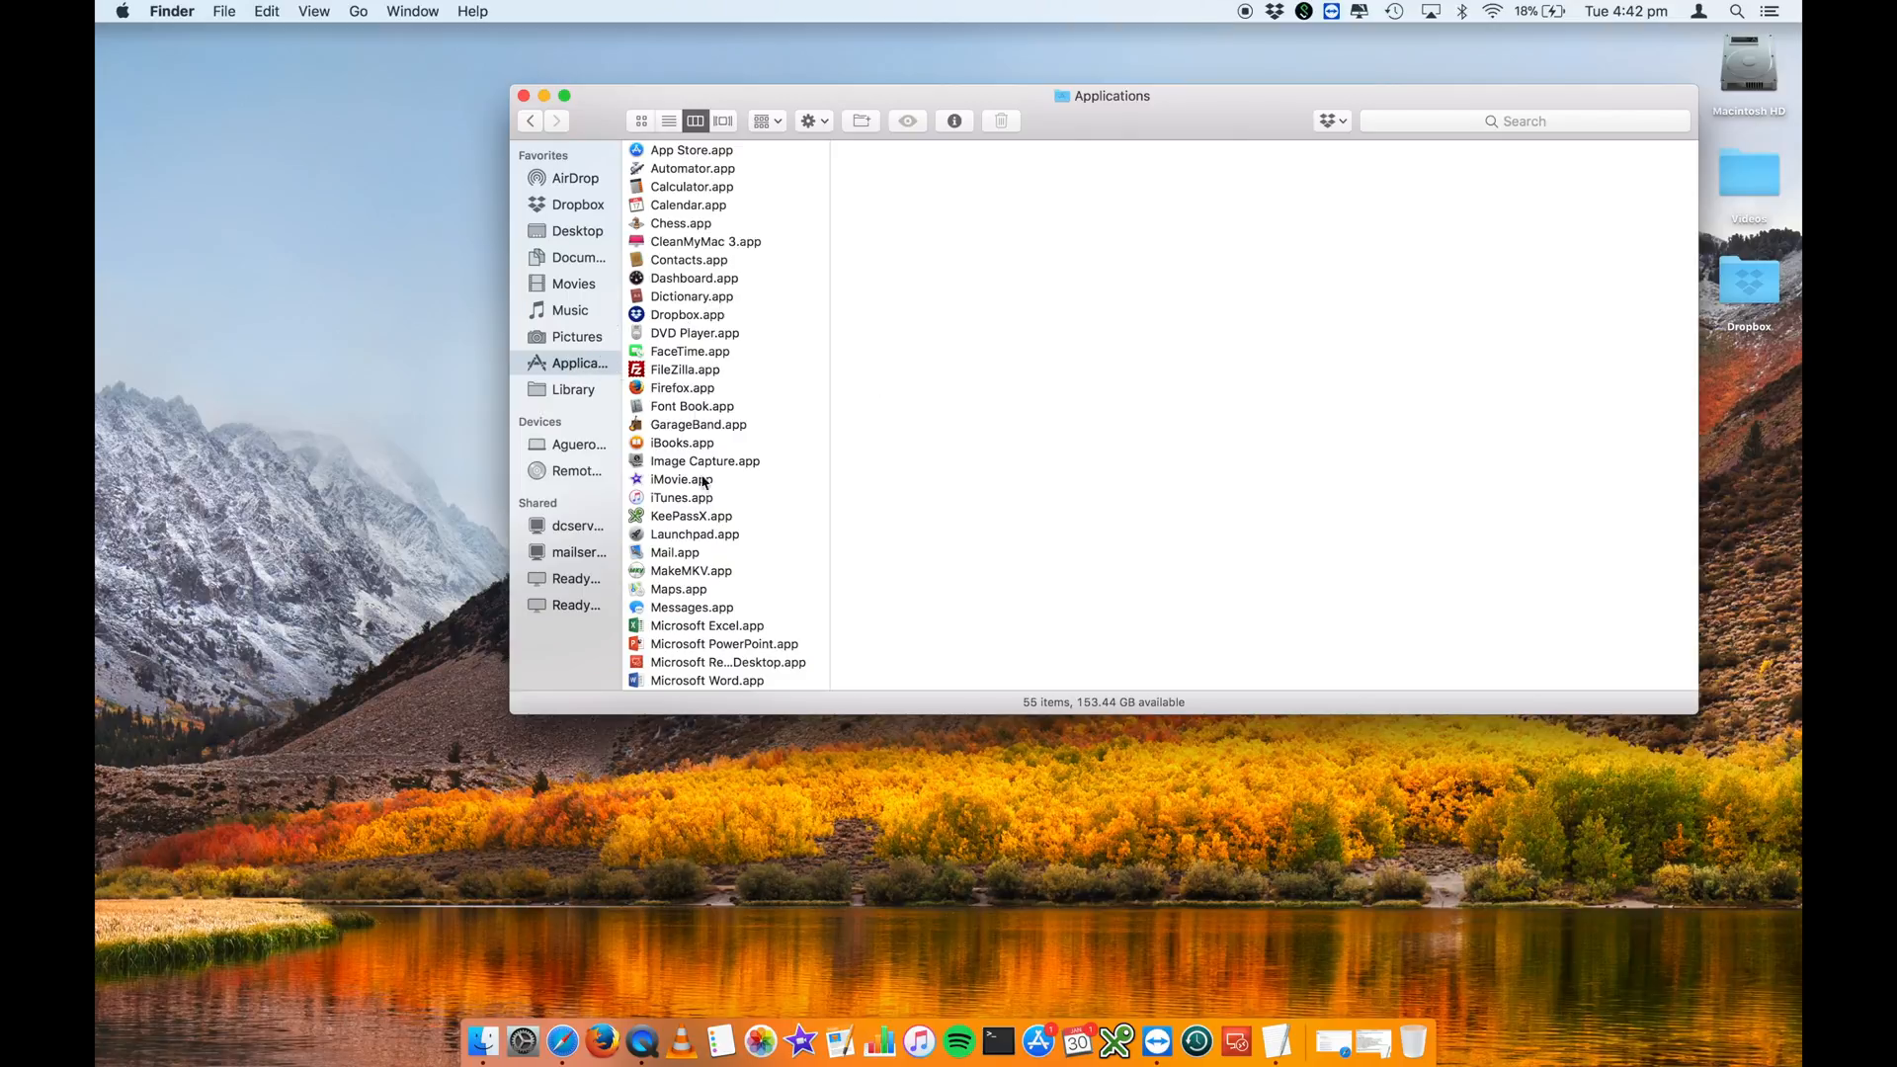
mouse_move(802, 500)
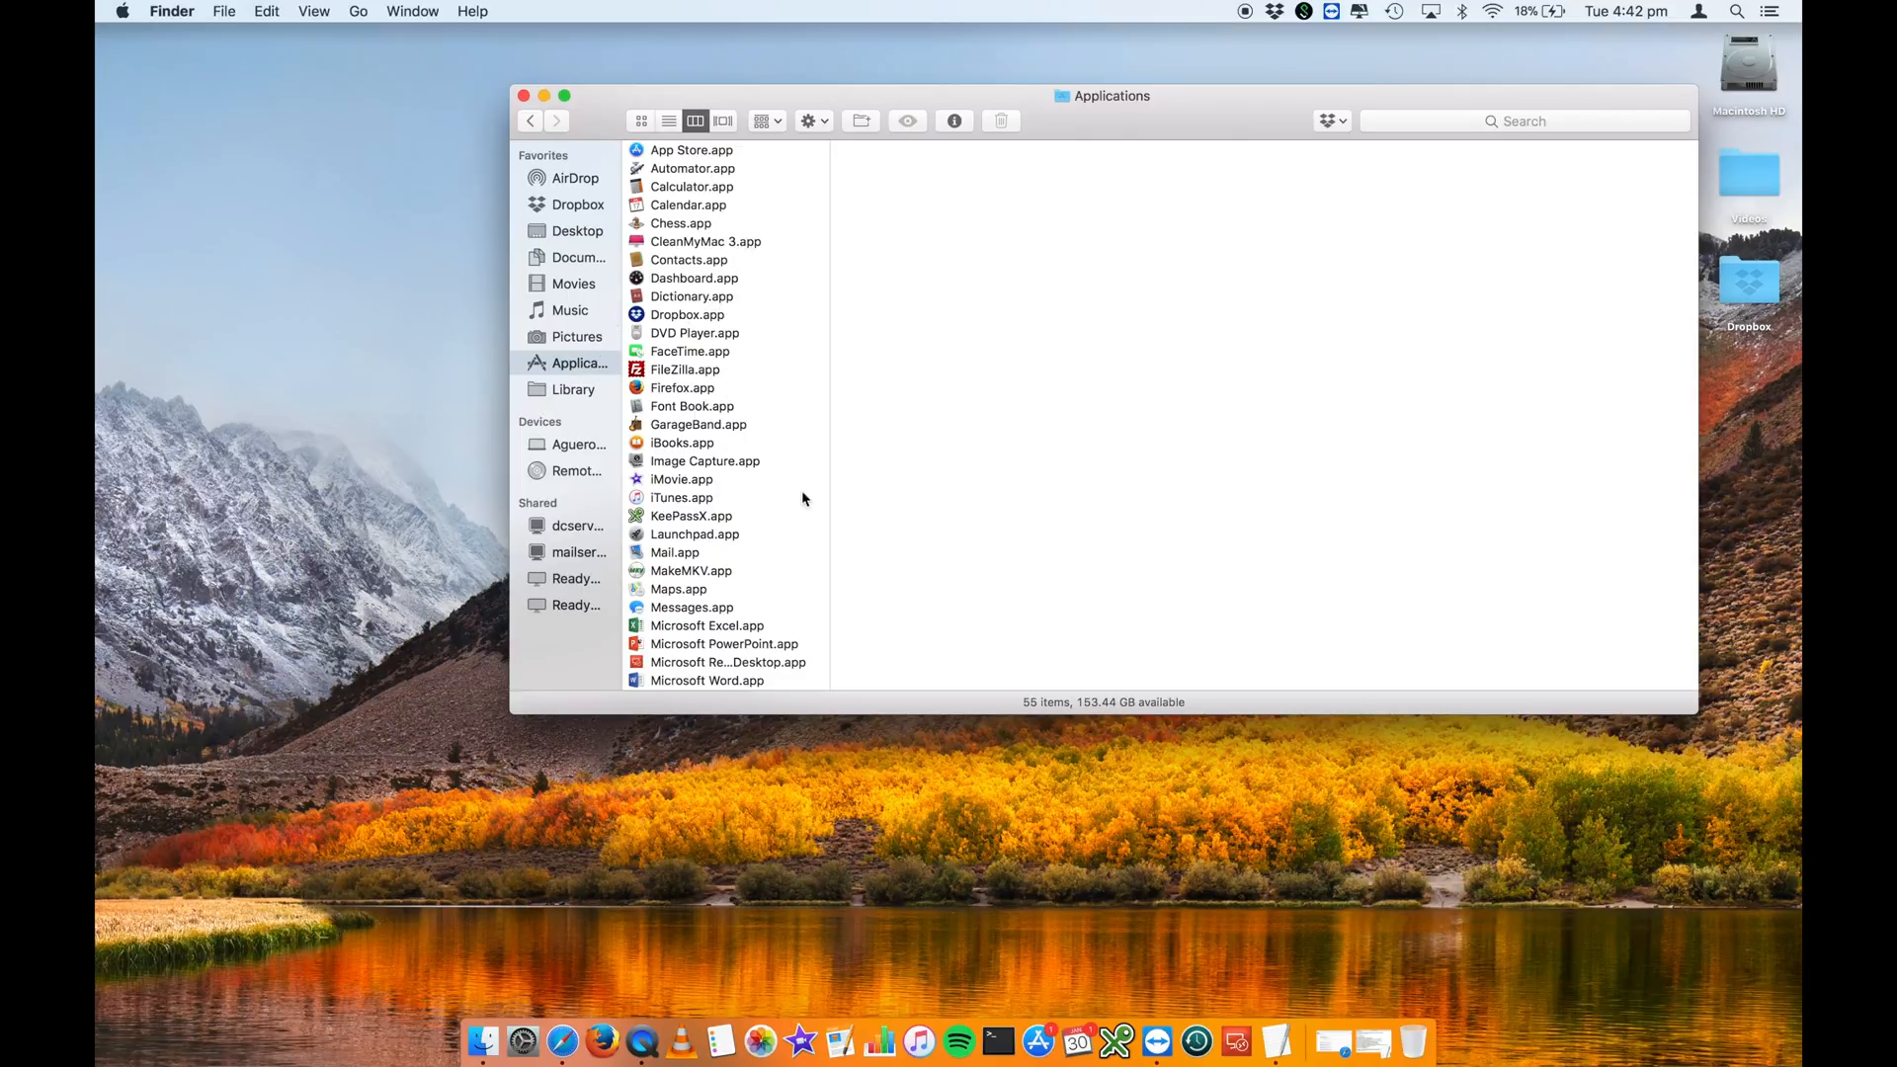
mouse_move(665, 372)
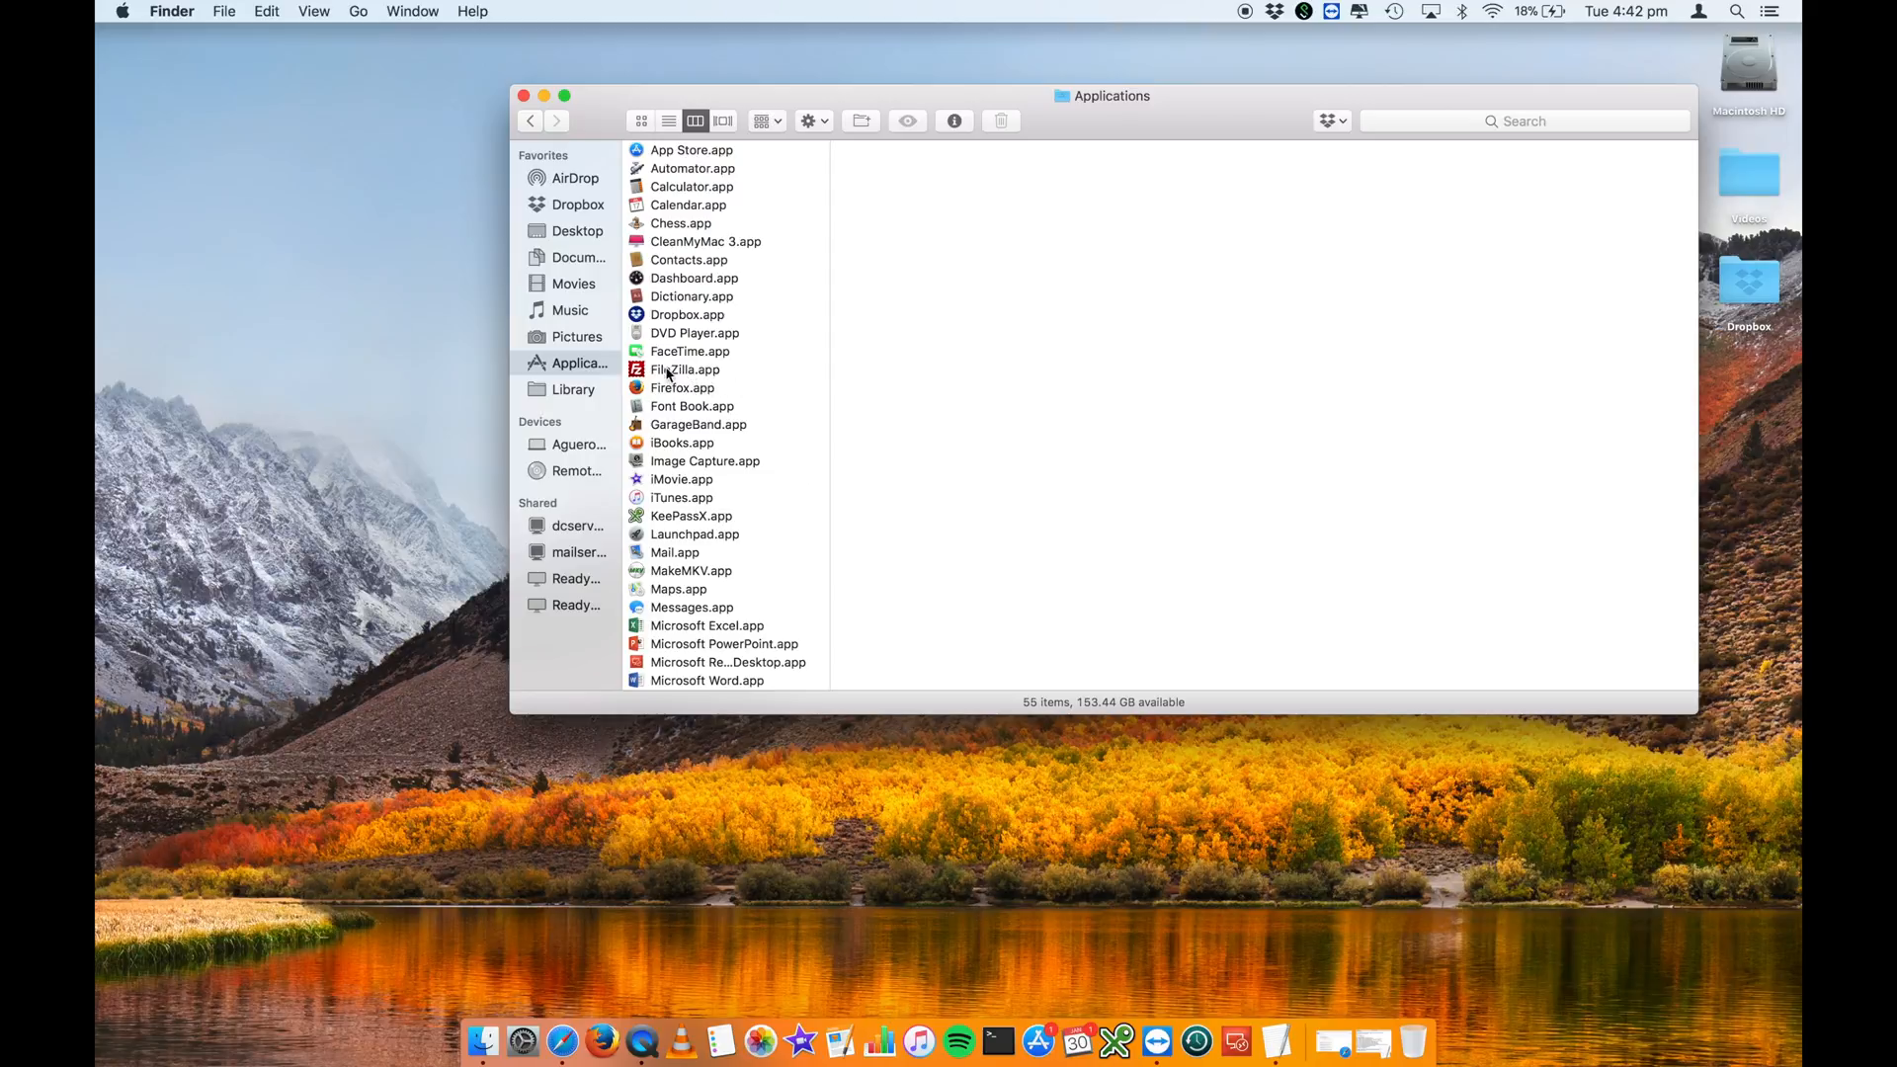
mouse_move(692, 379)
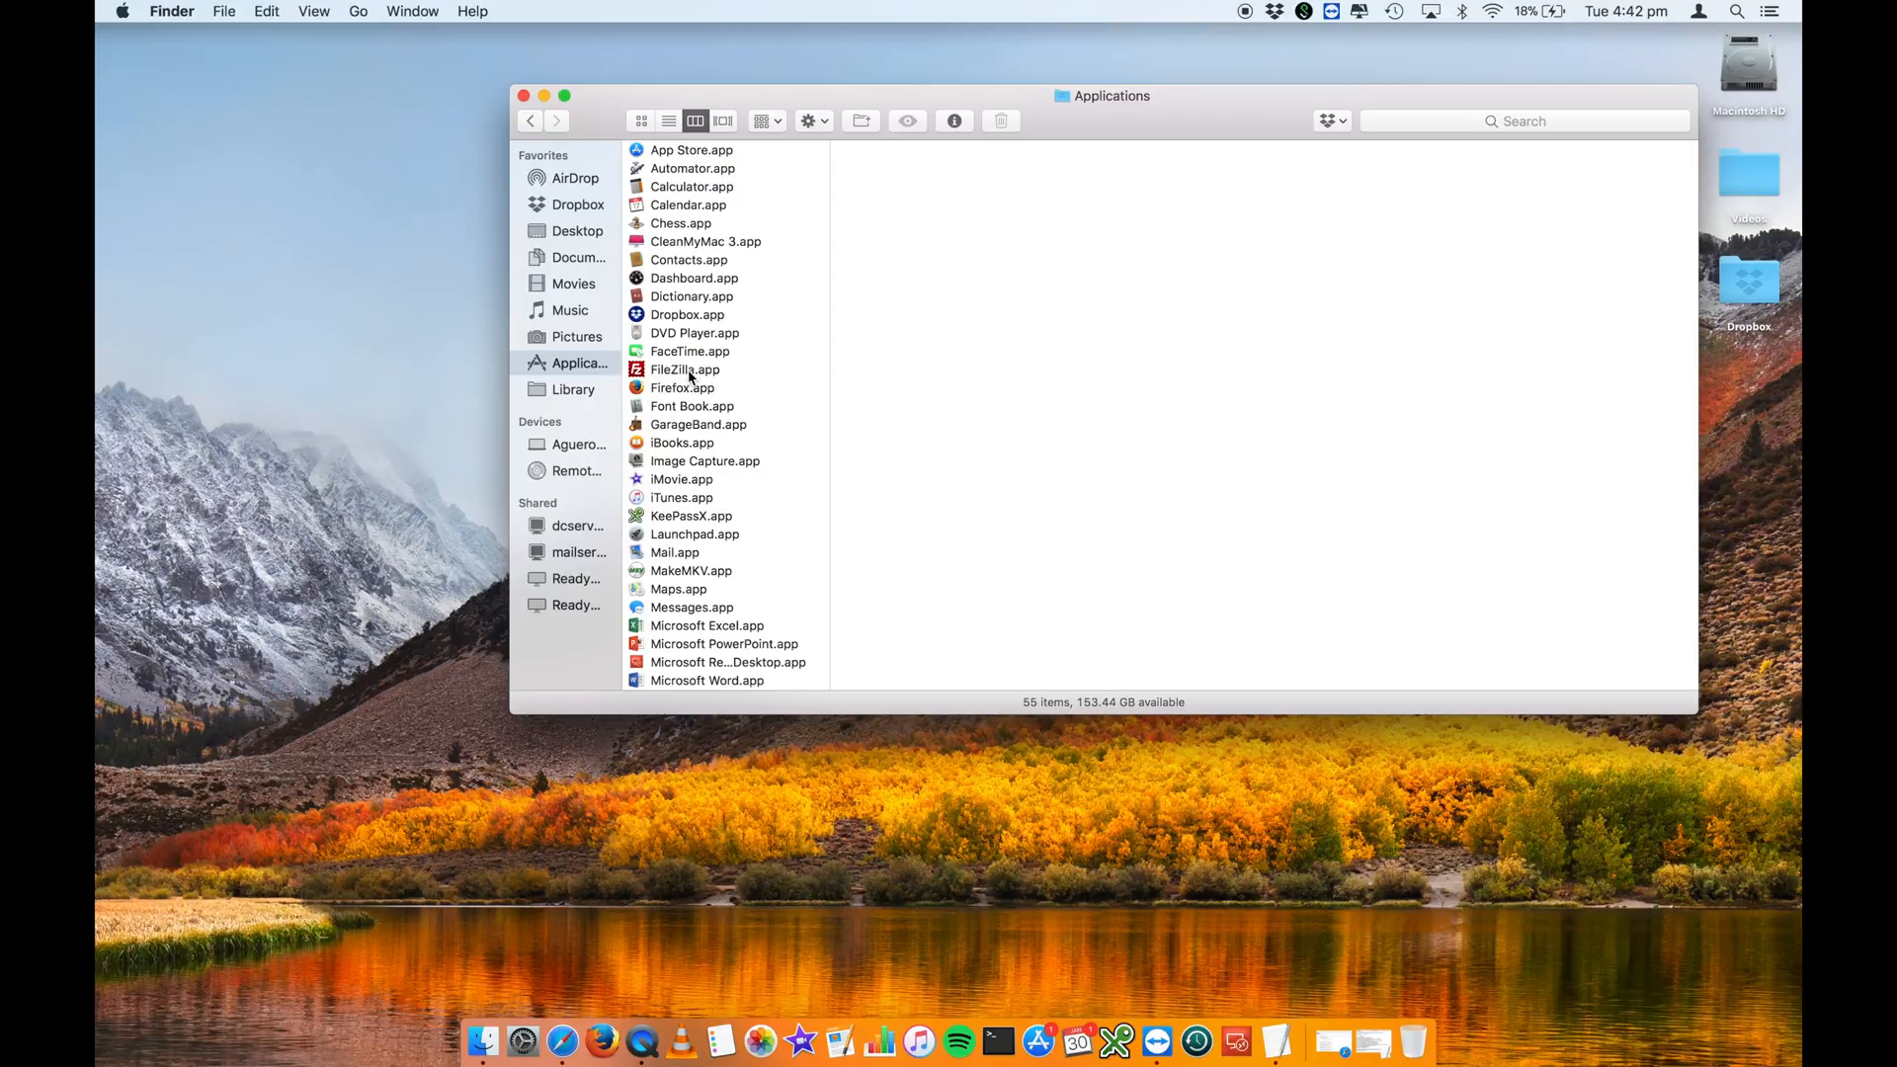
Create an alias of FileZilla.app in the Applications folder via Make Alias.
right_click(685, 370)
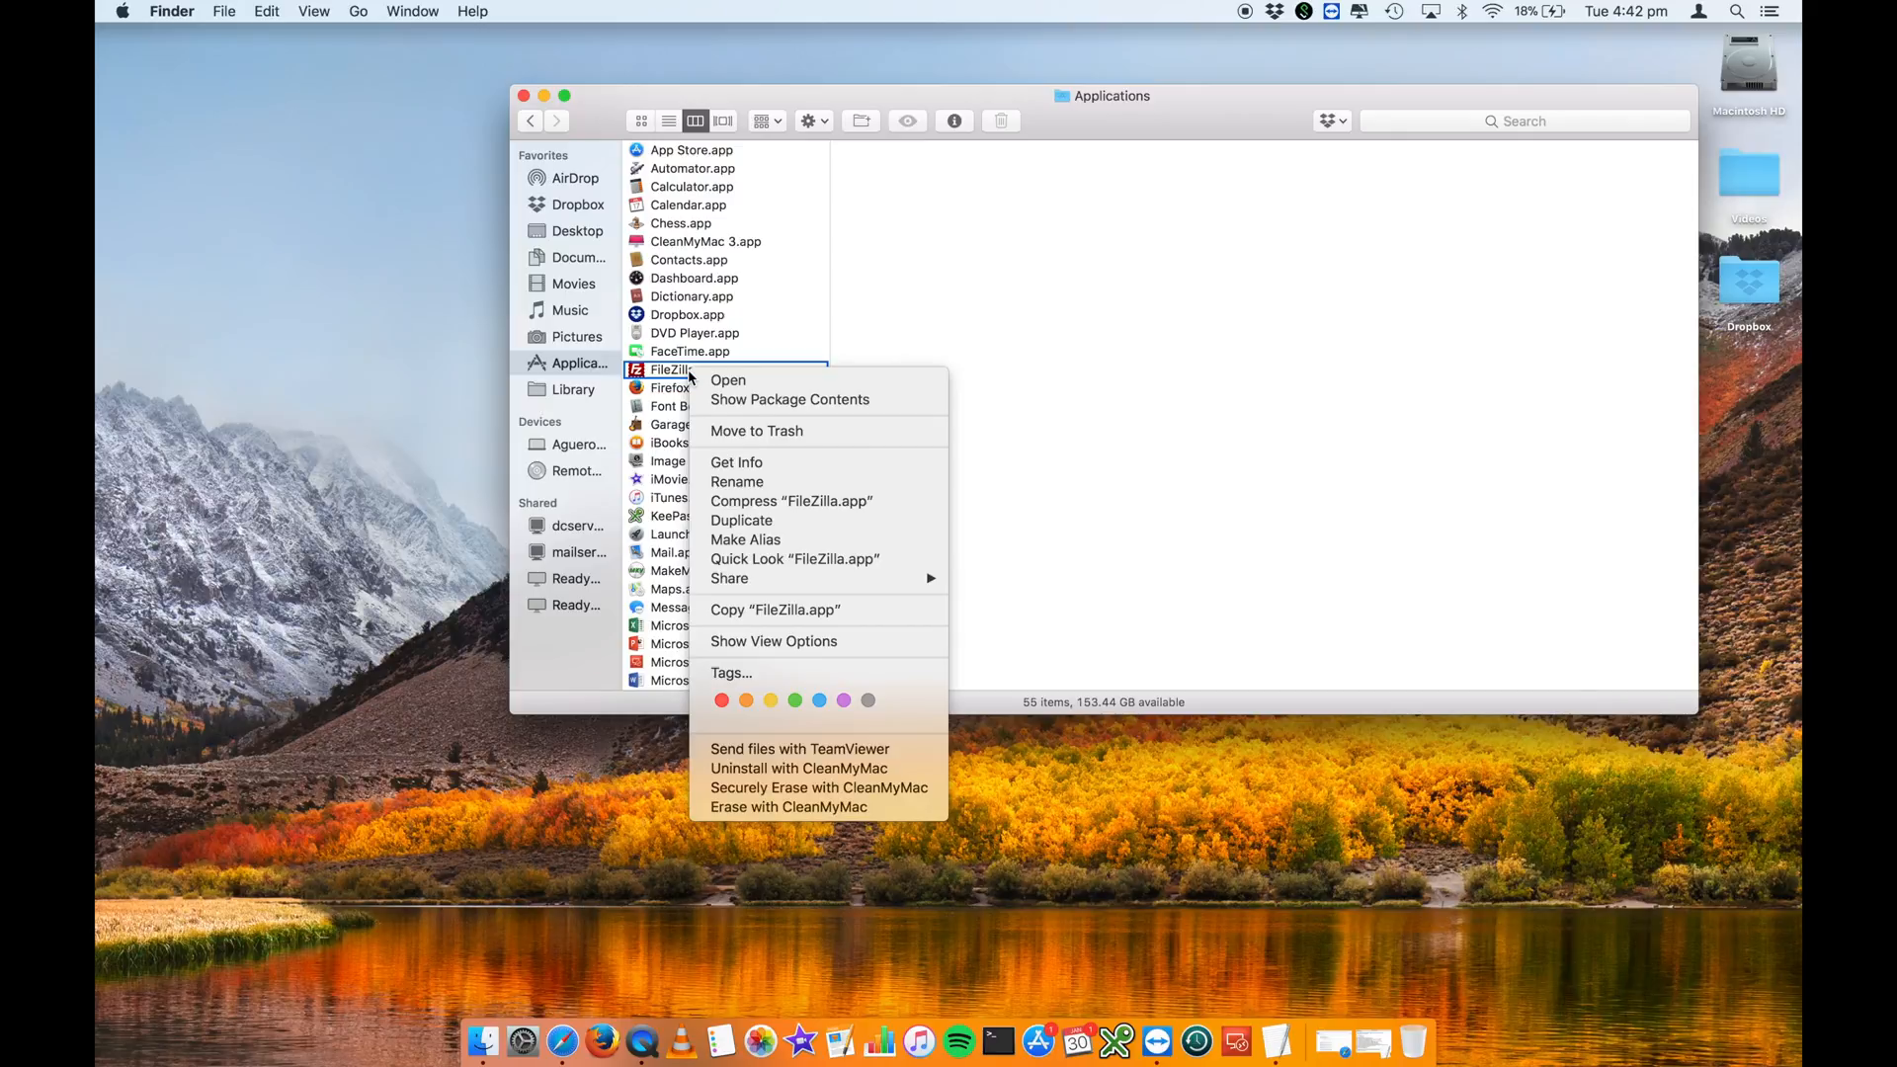
mouse_move(774, 545)
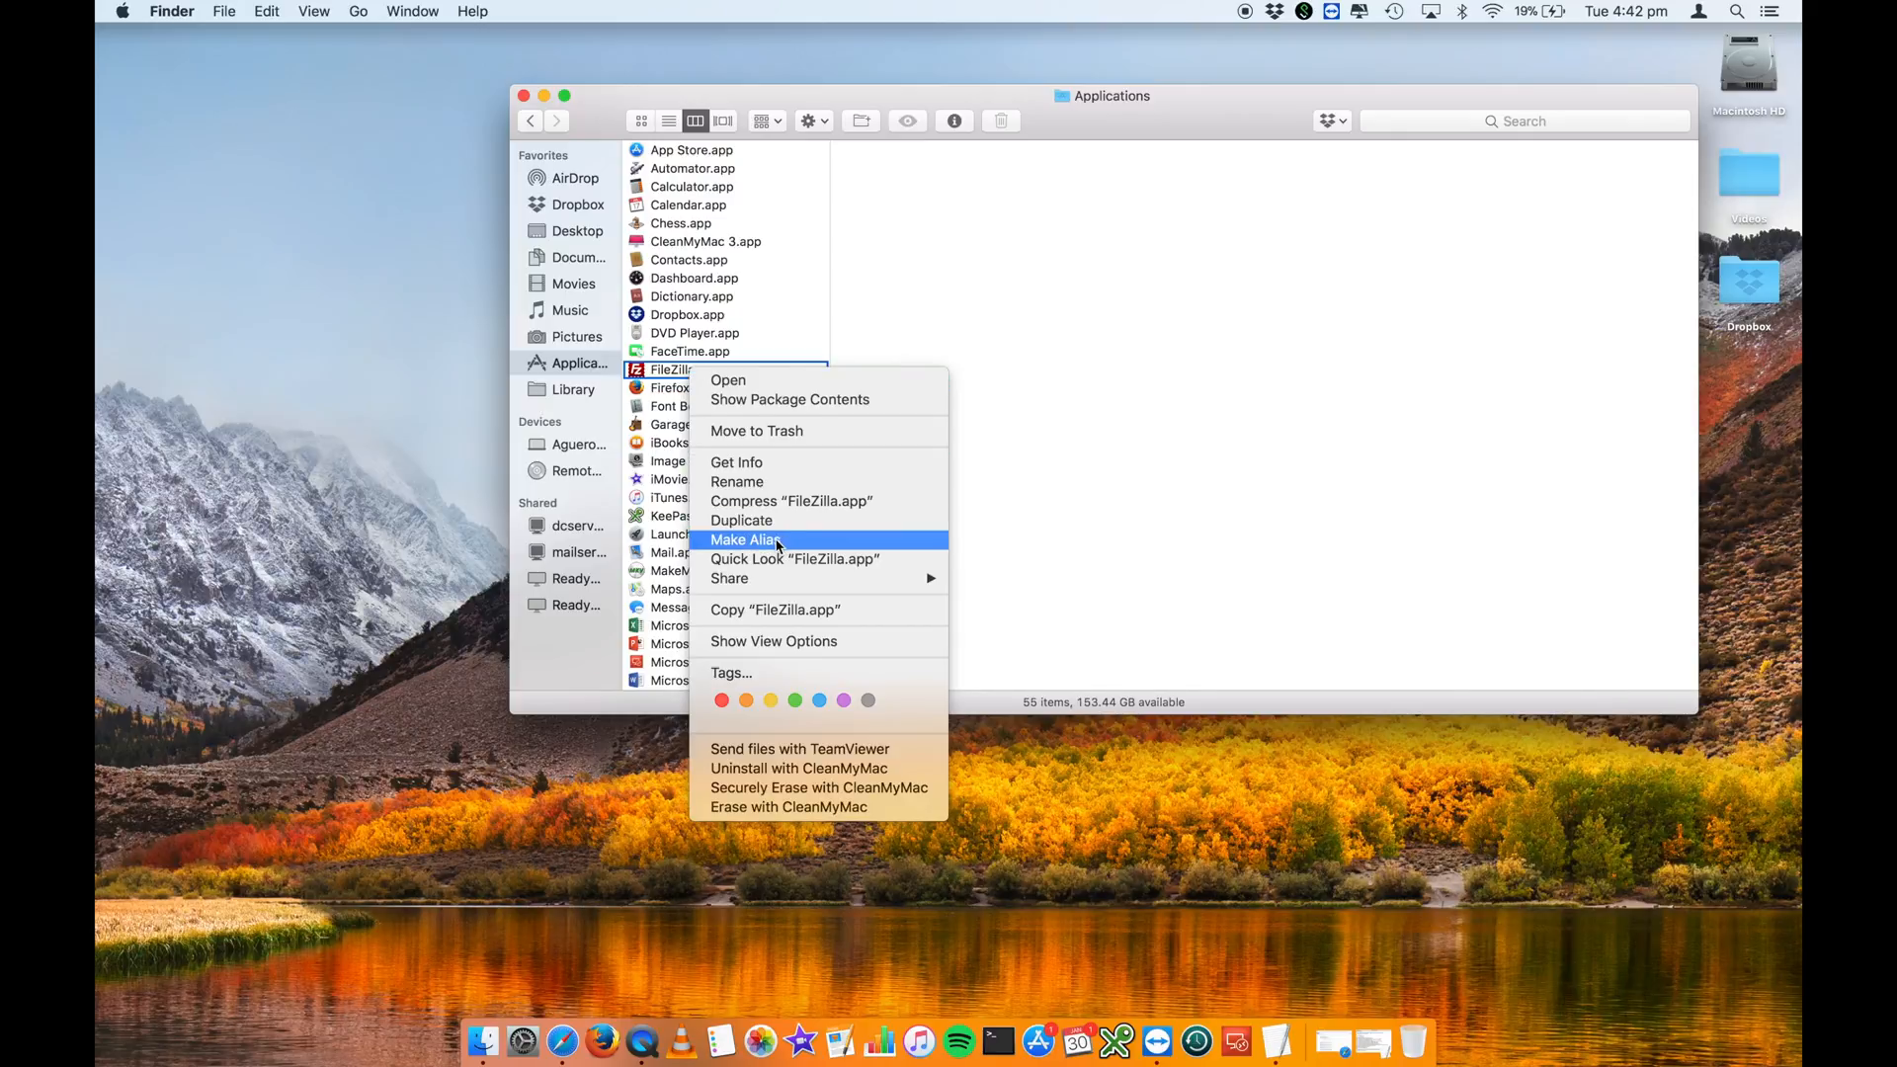
click(744, 538)
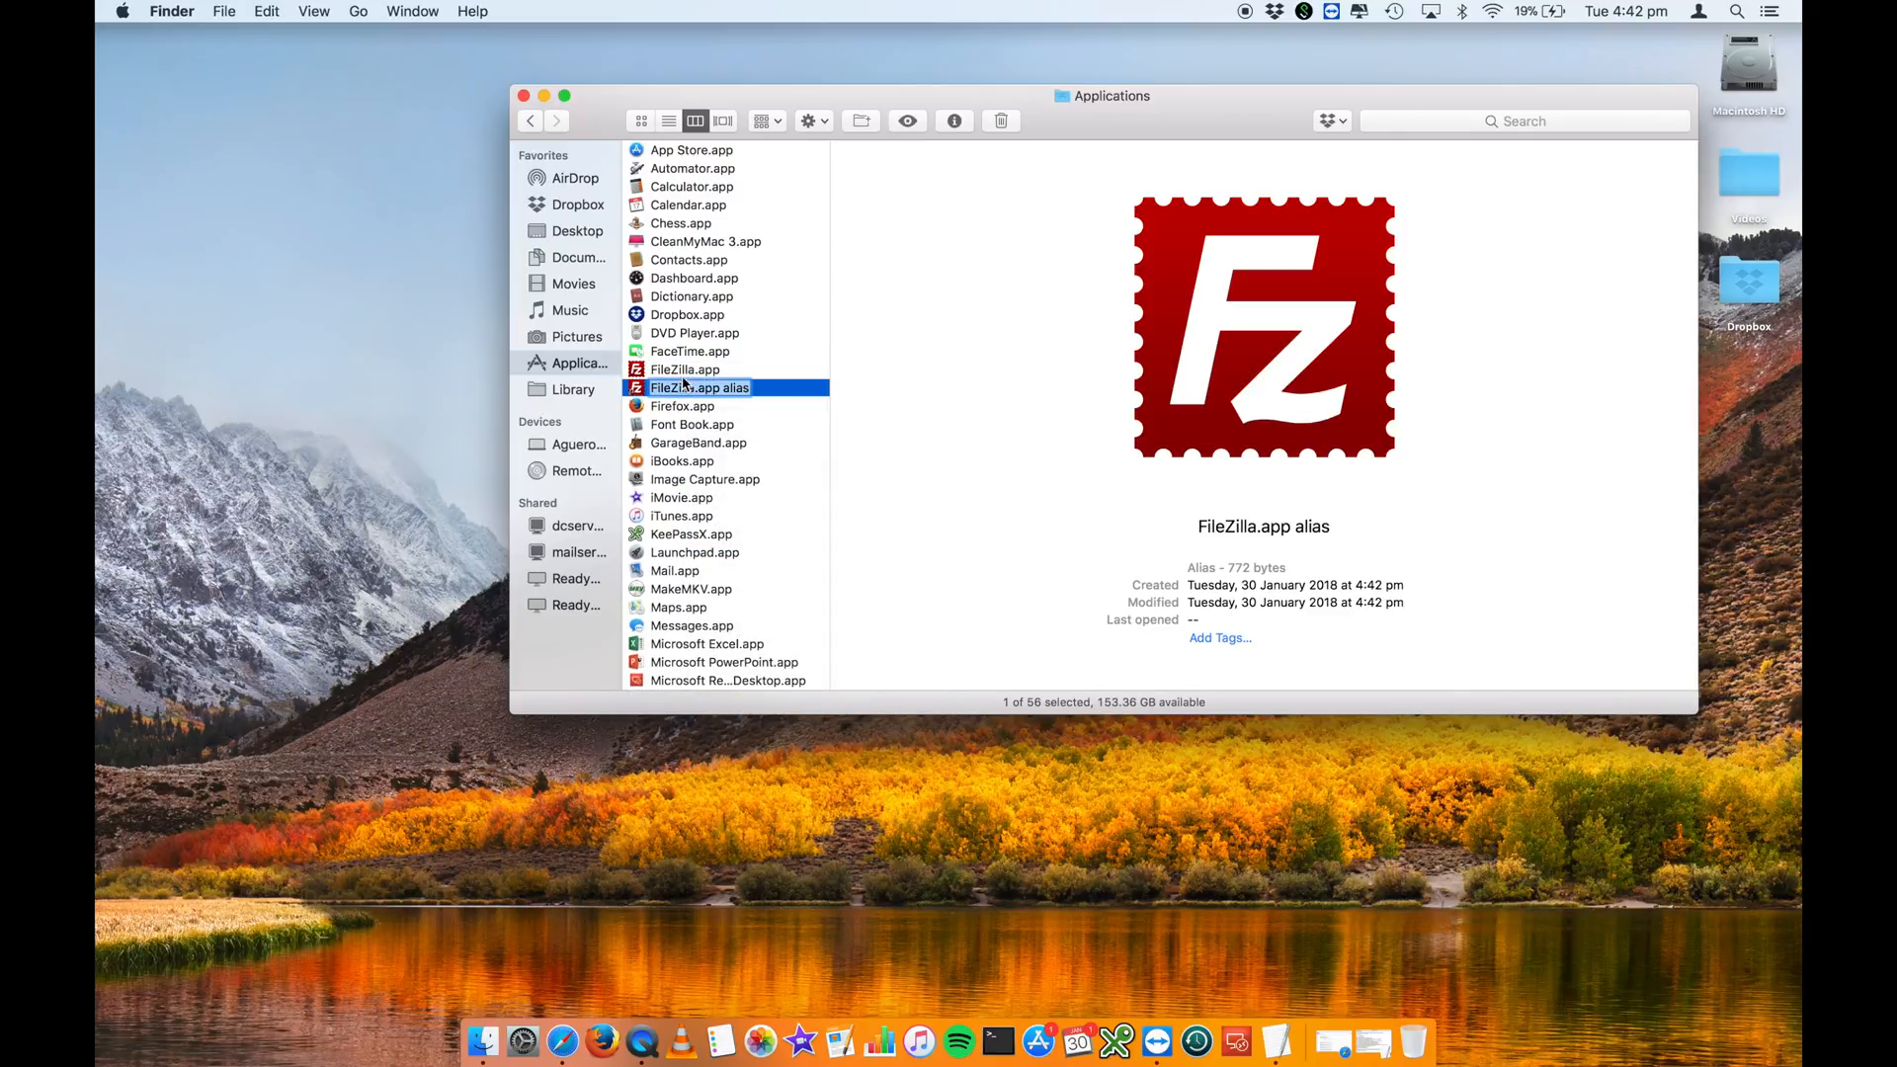
Move the FileZilla.app alias from Applications onto the desktop as a shortcut icon.
drag(700, 387, 545, 373)
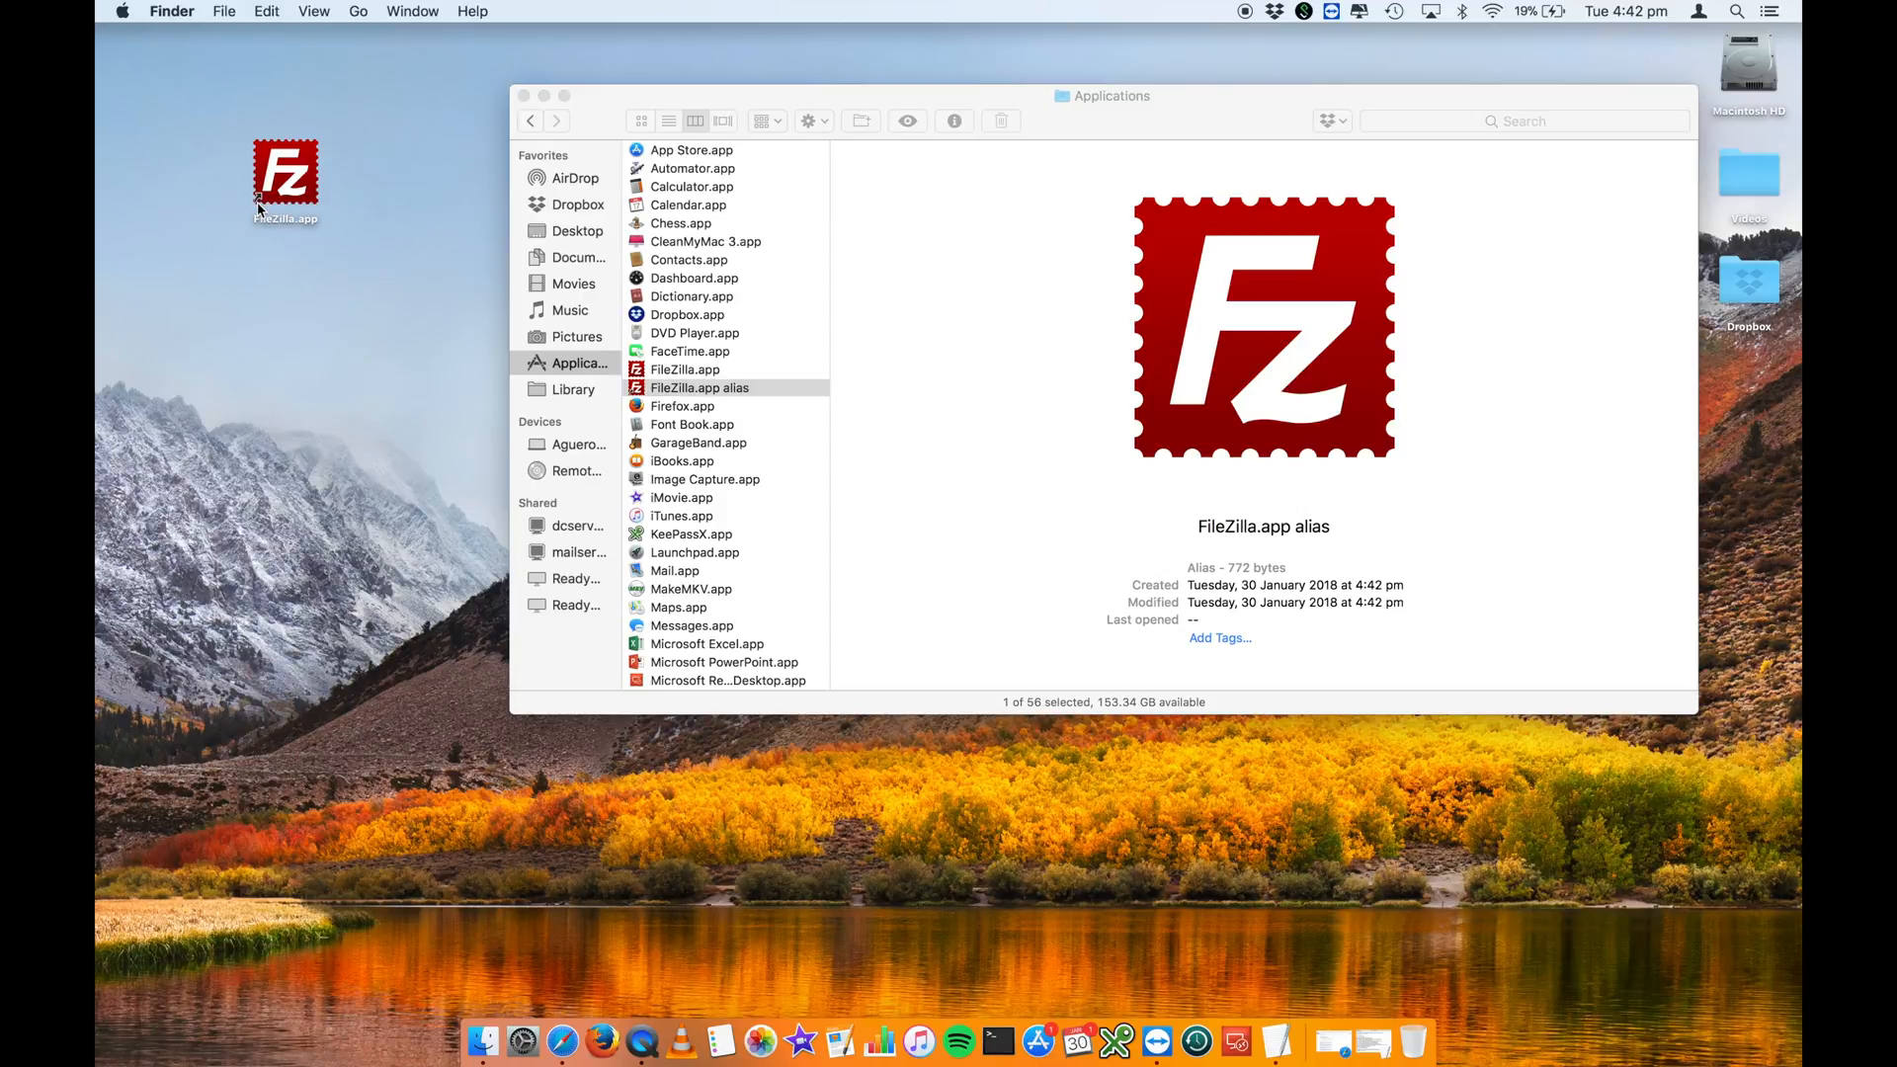
mouse_move(298, 185)
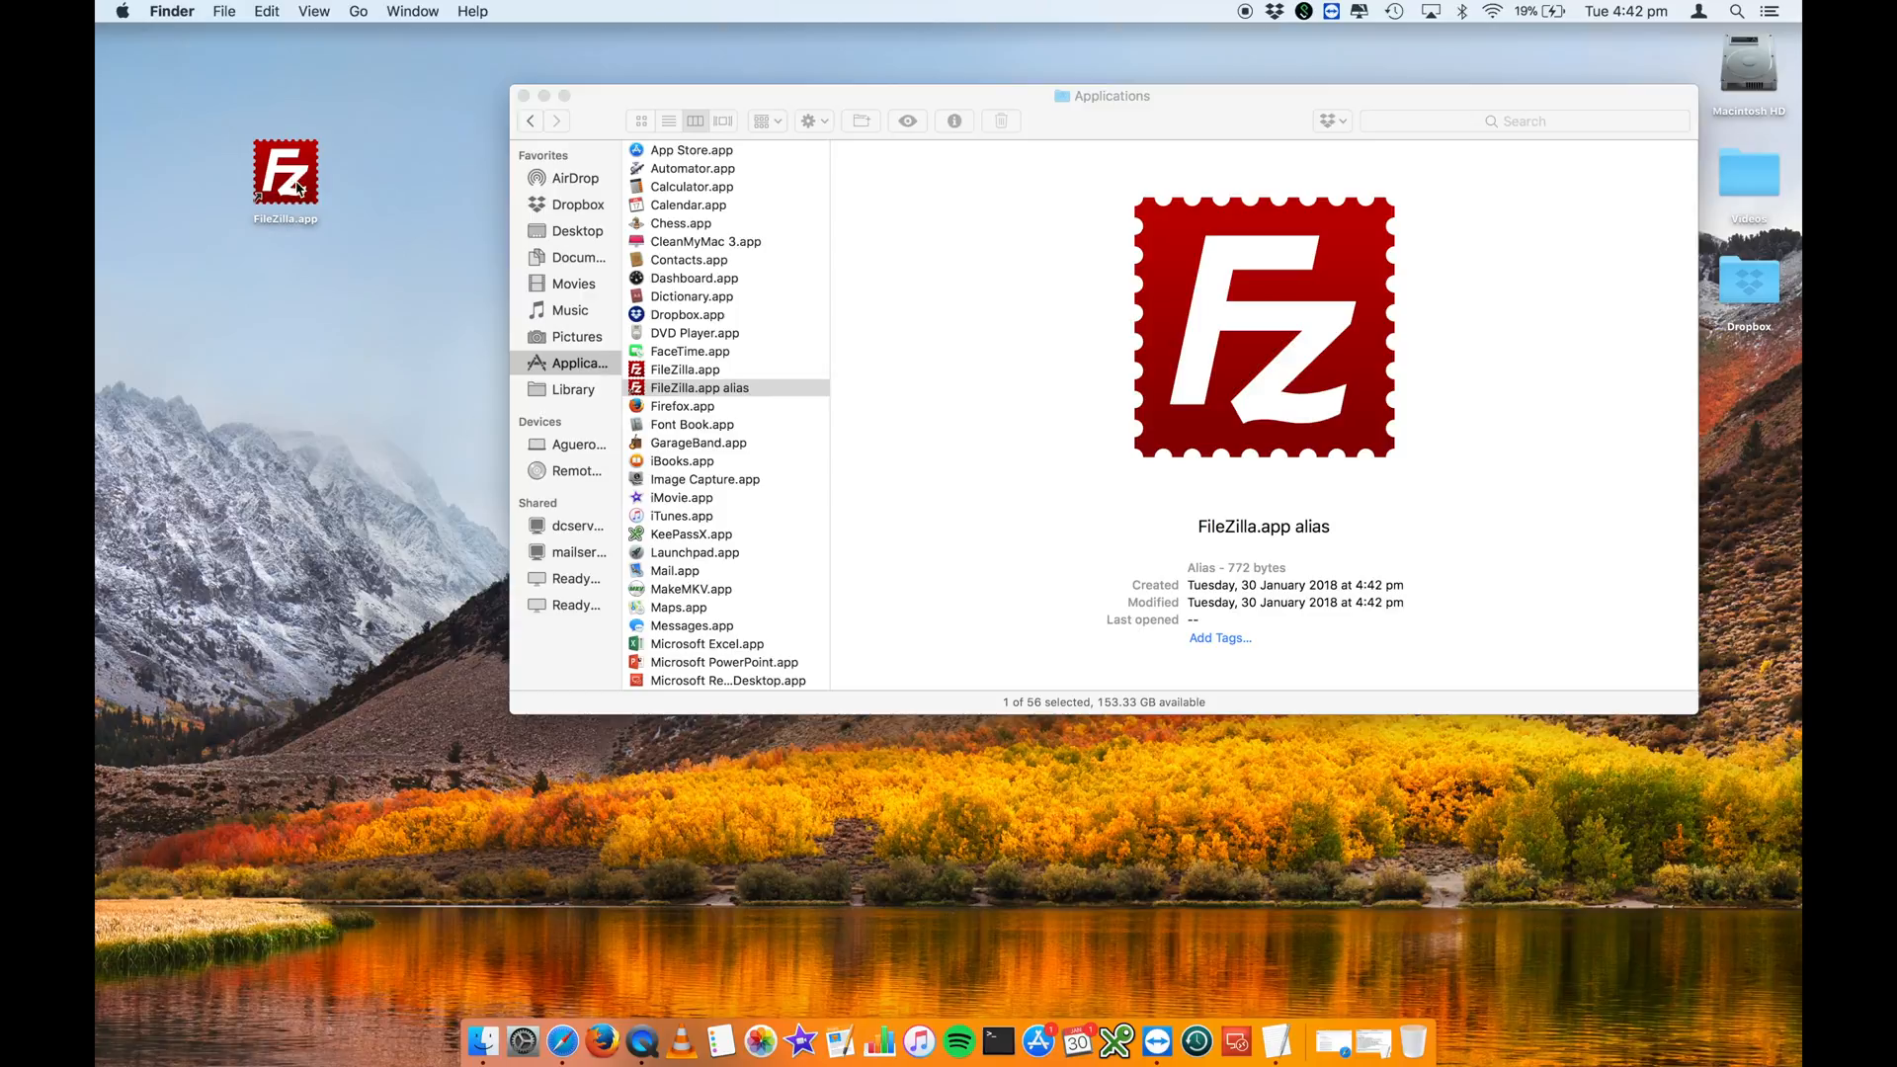
mouse_move(569, 261)
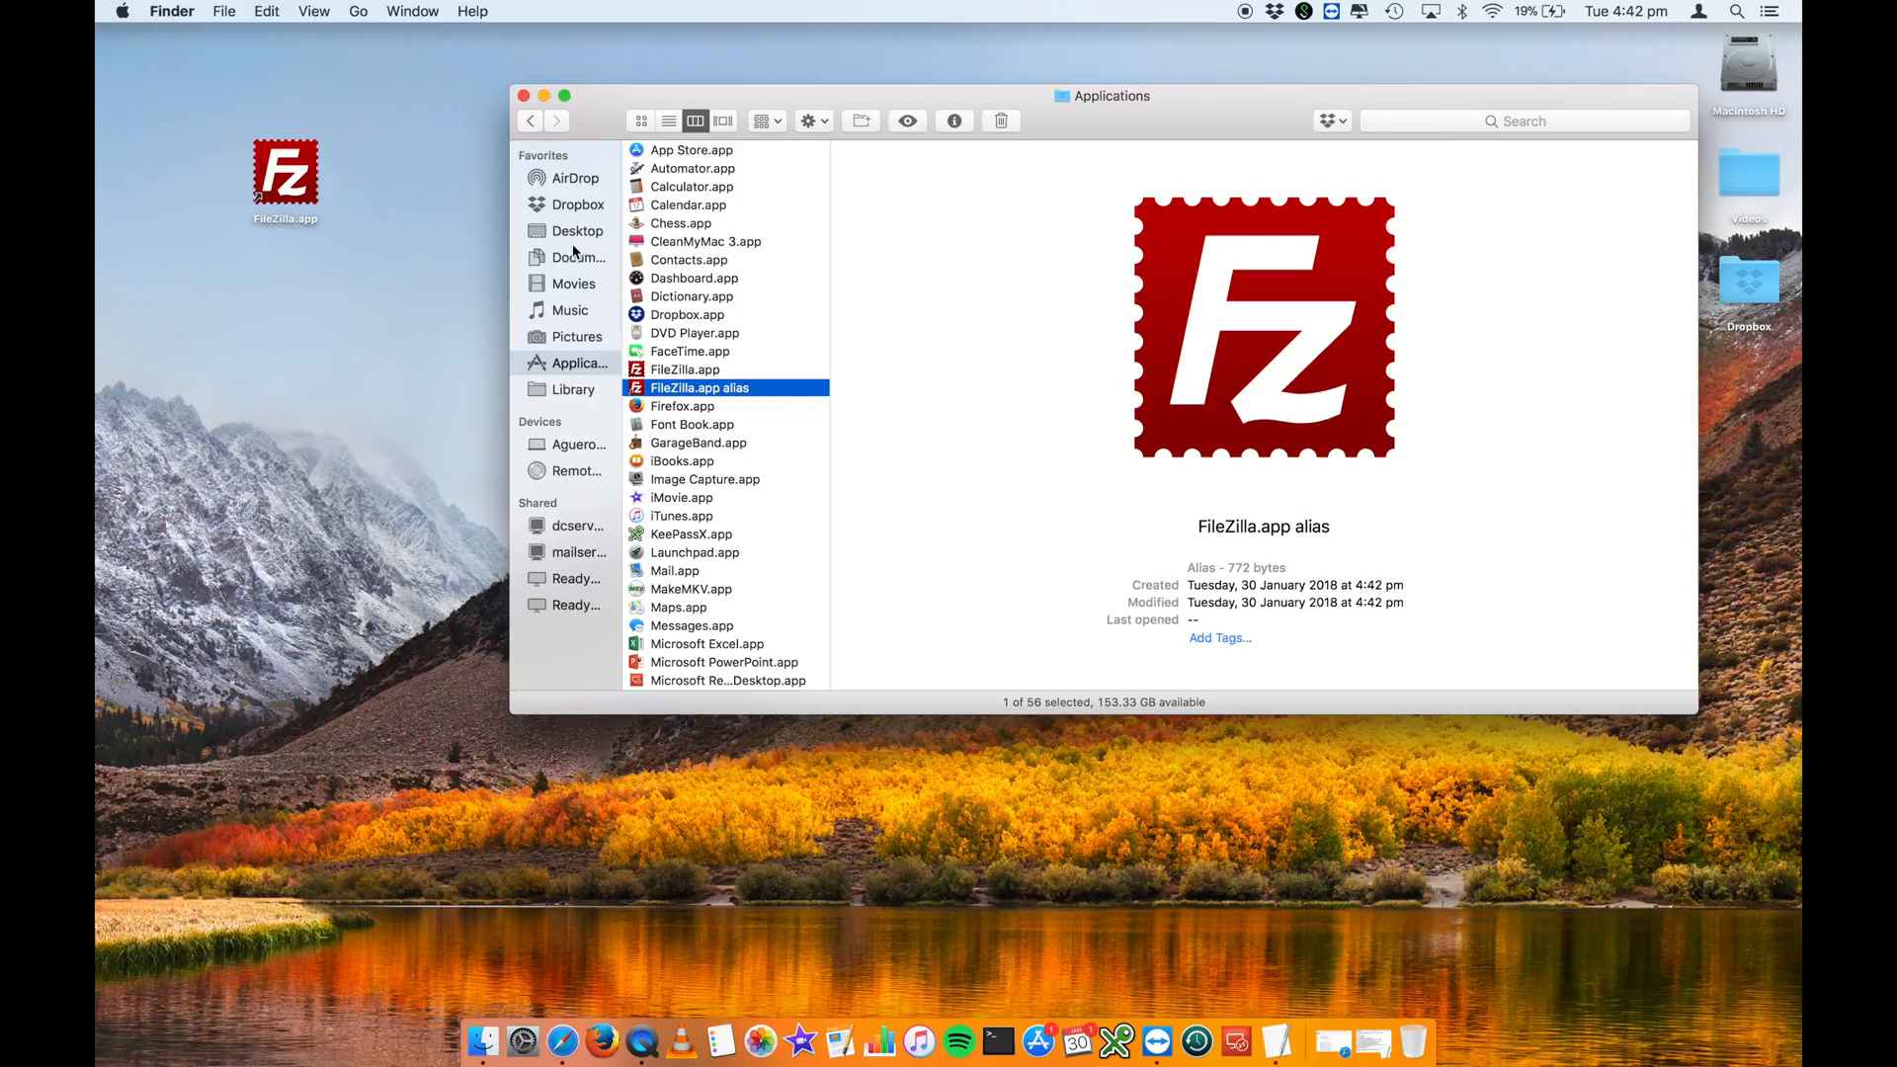
right_click(684, 276)
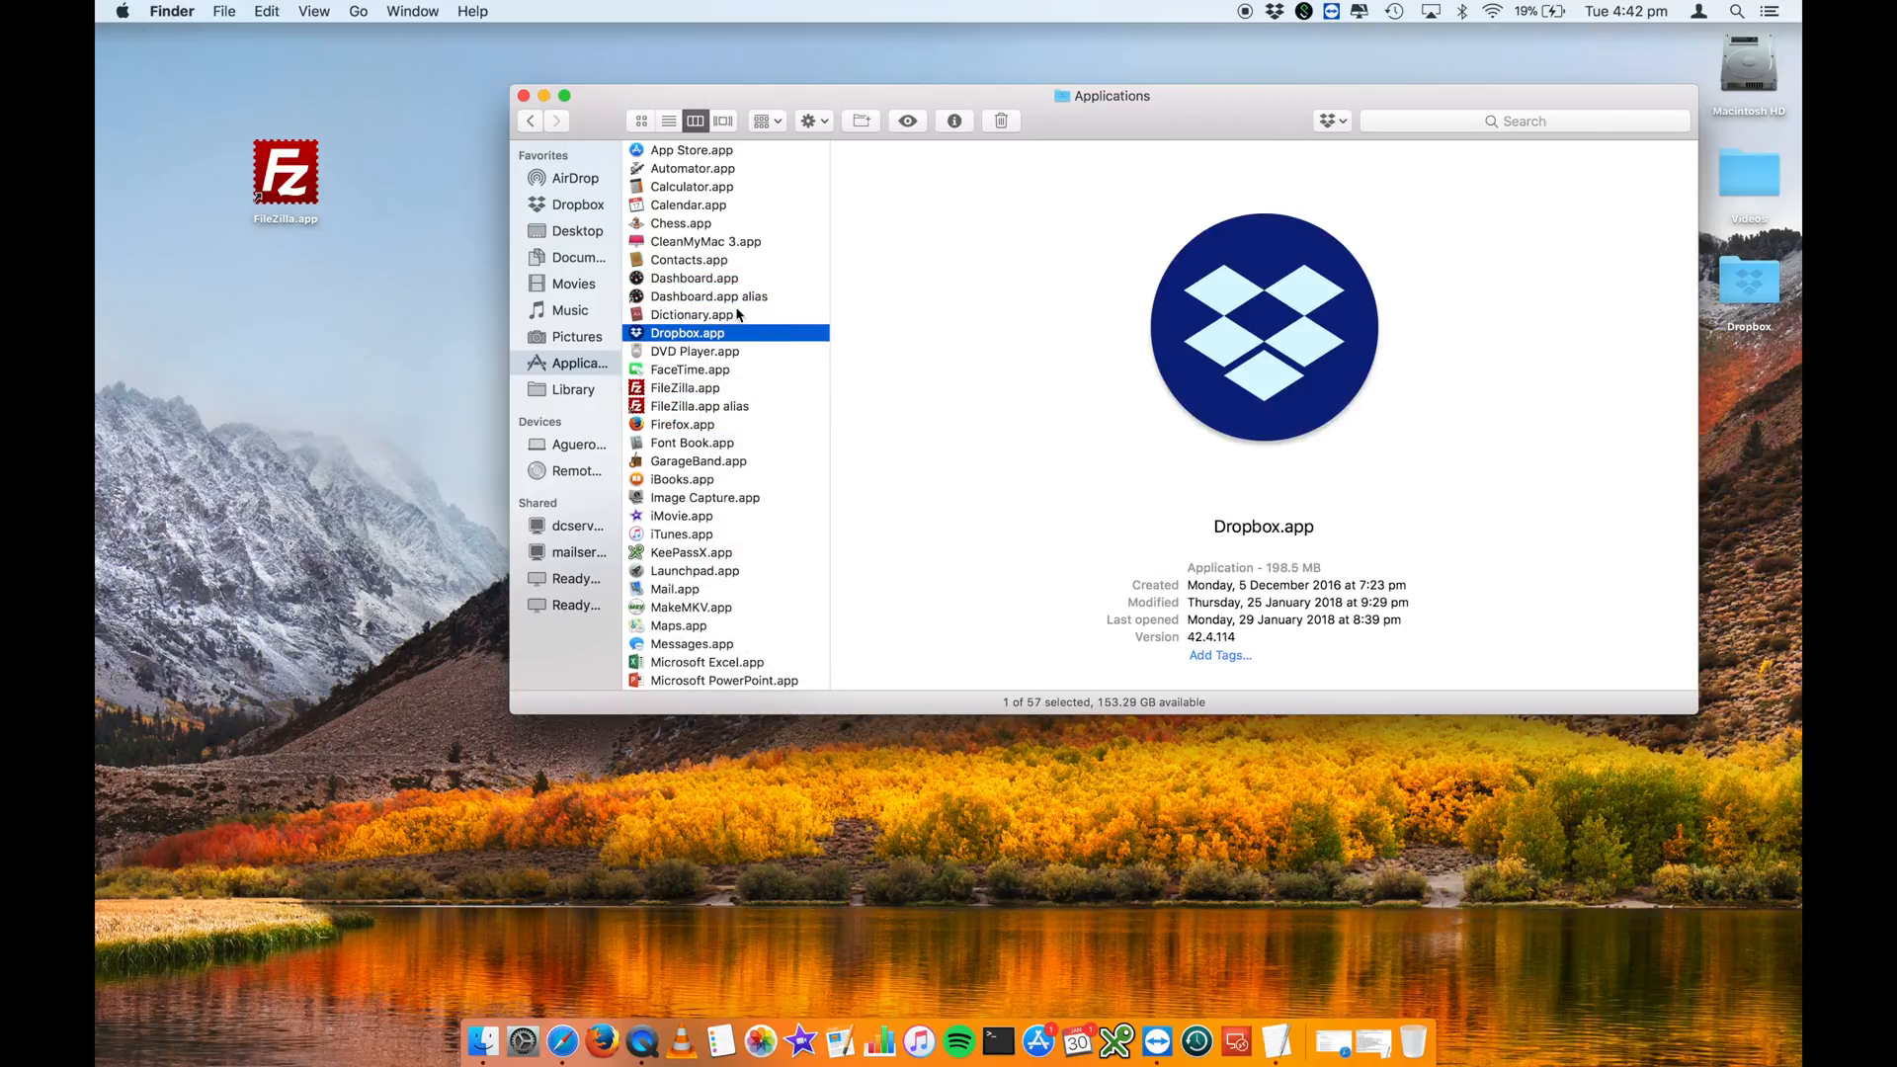
click(709, 296)
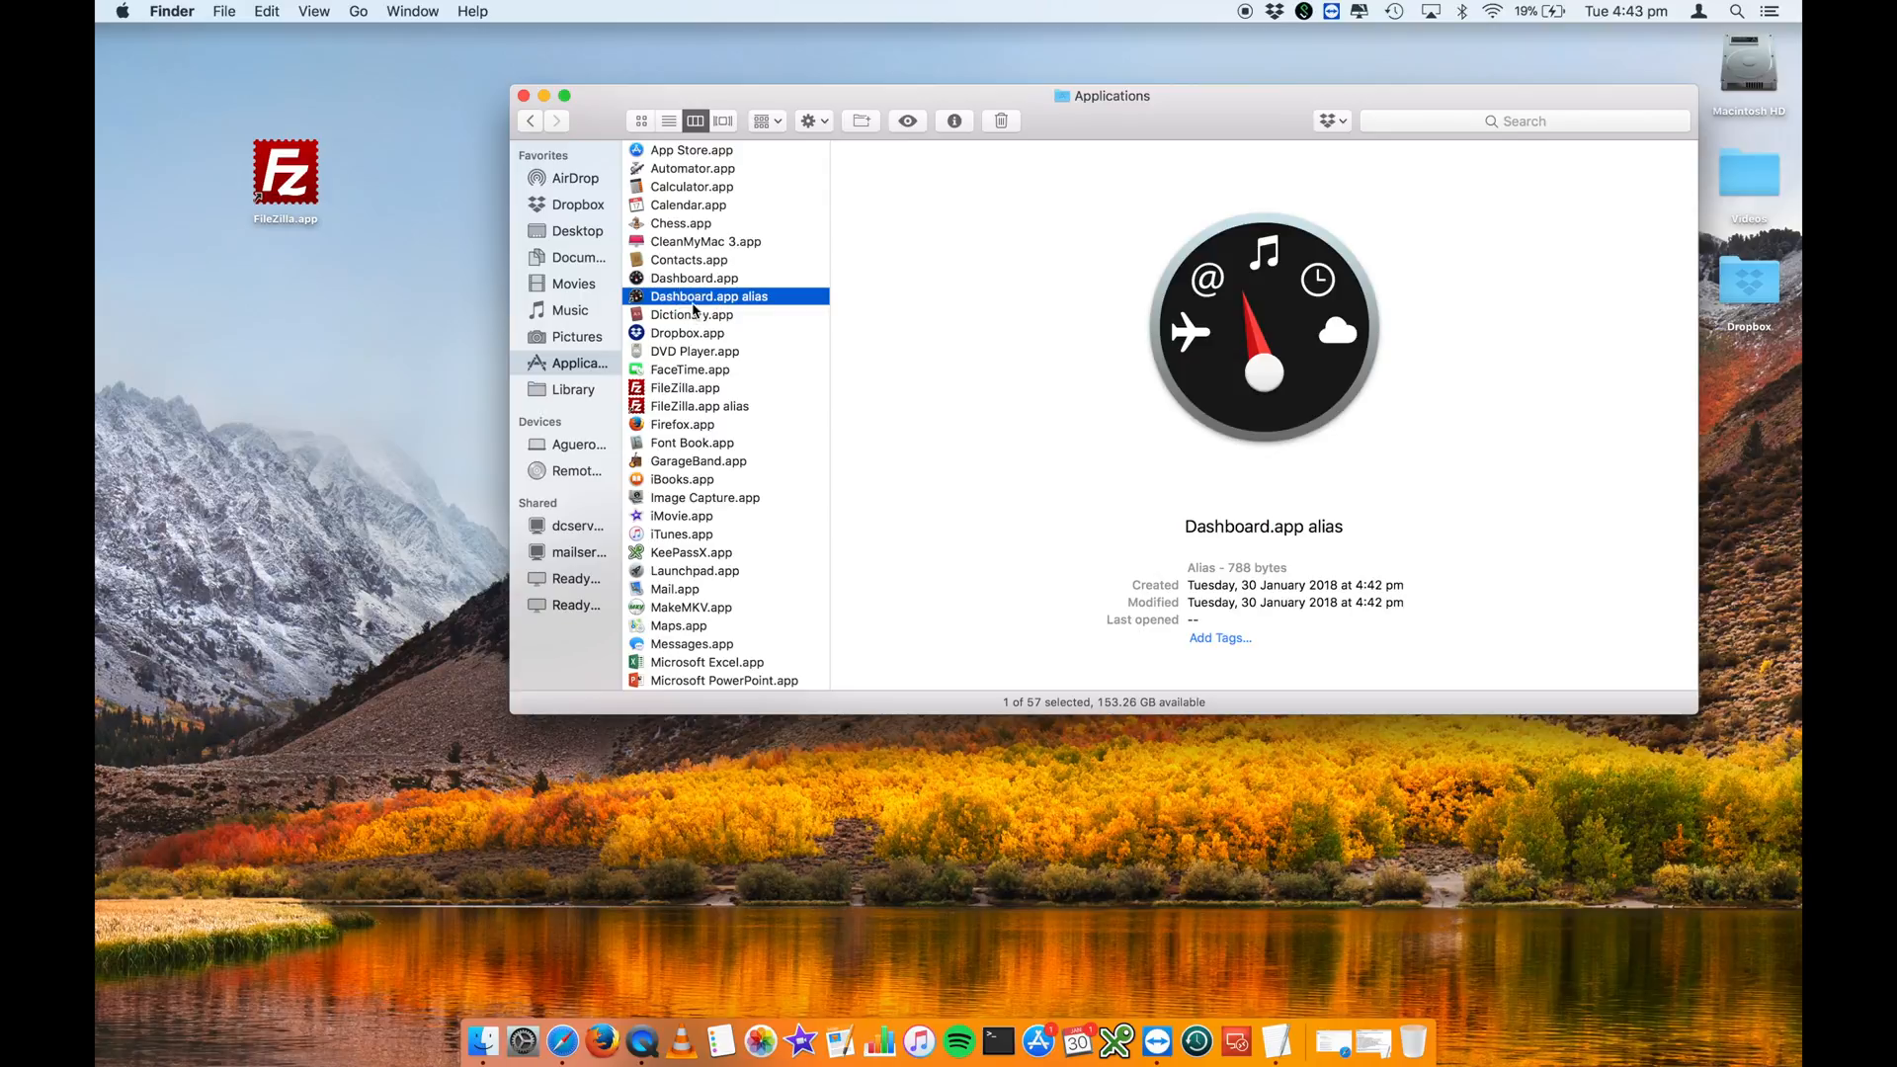
click(692, 296)
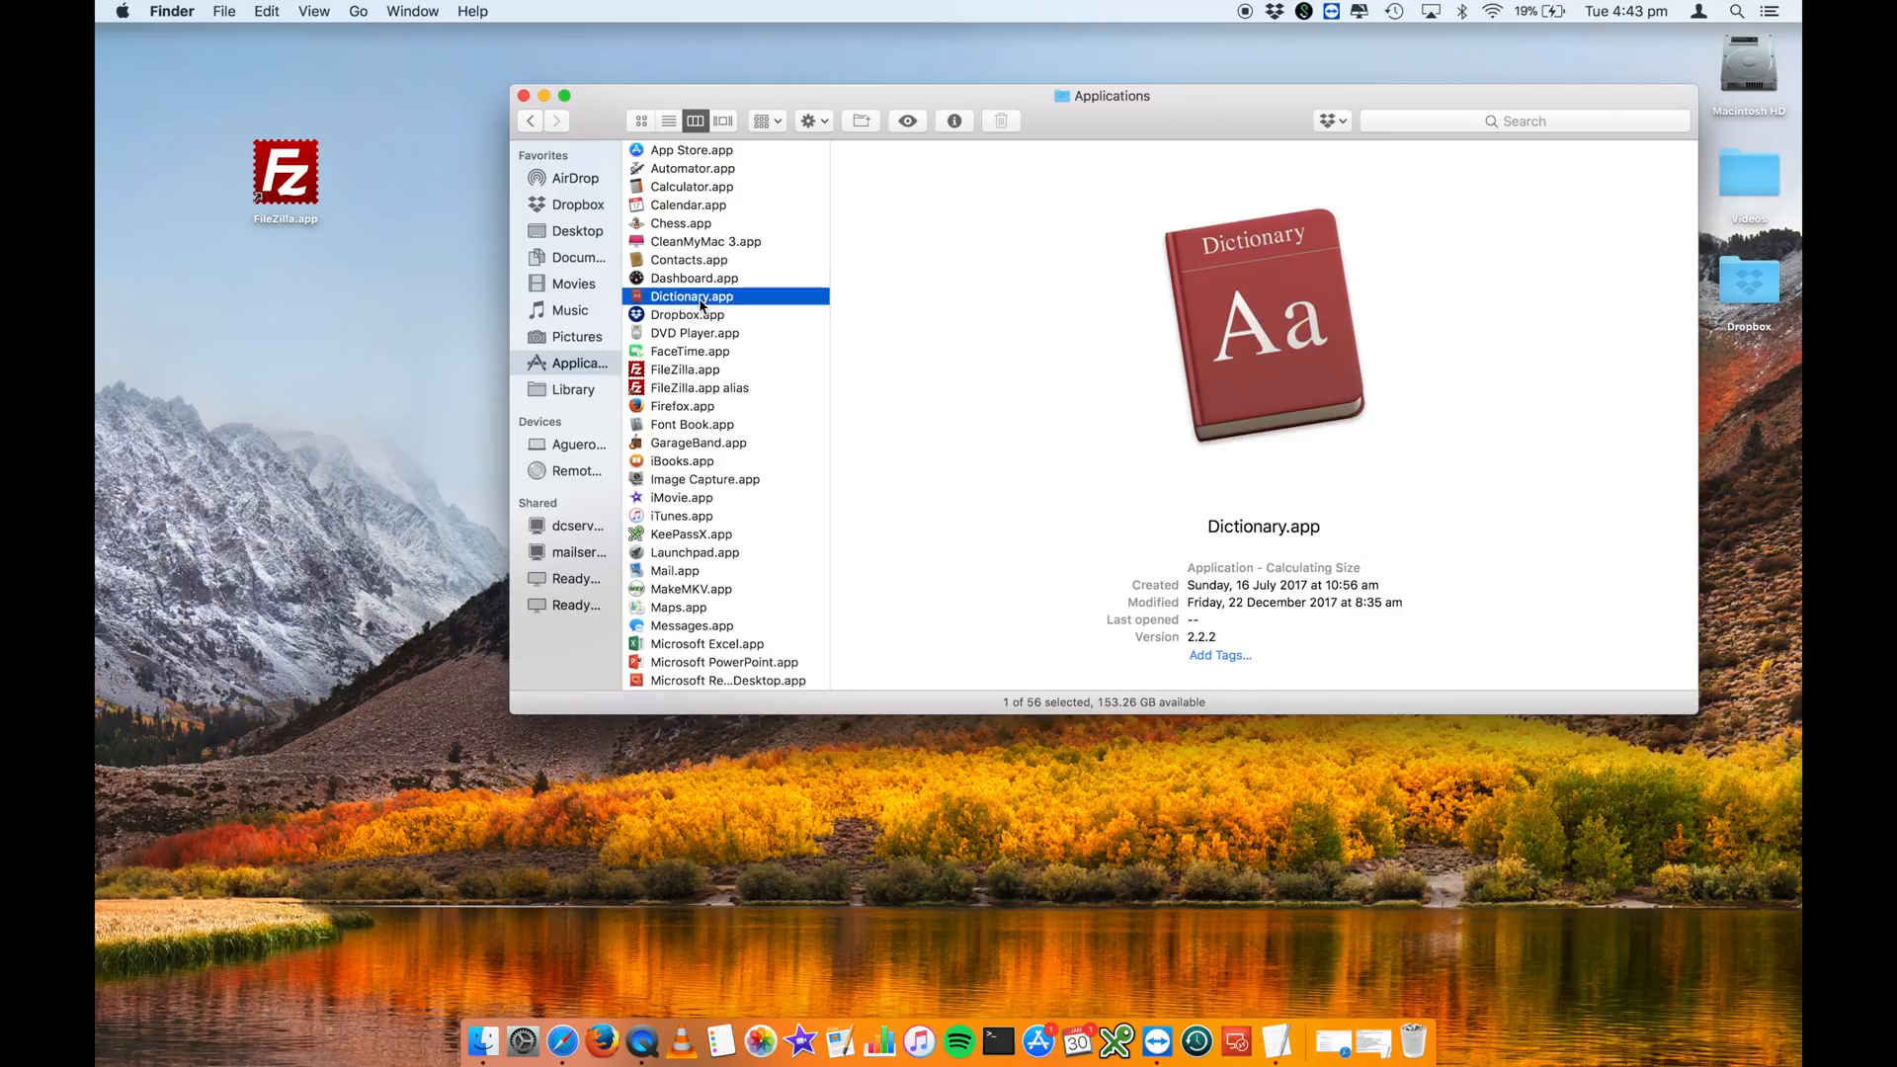